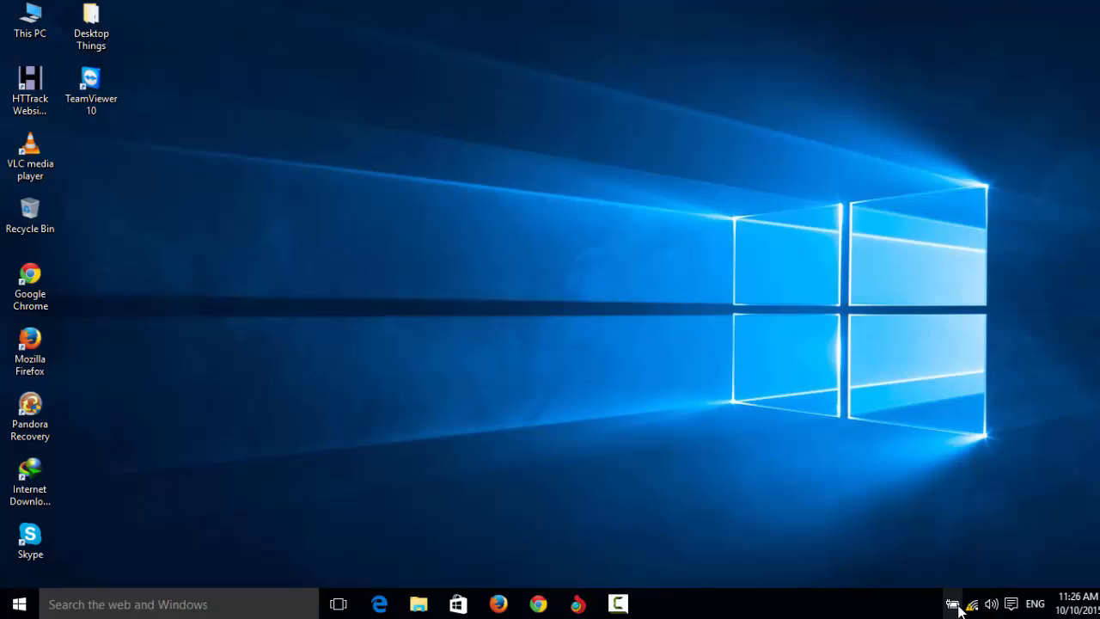
mouse_move(885, 577)
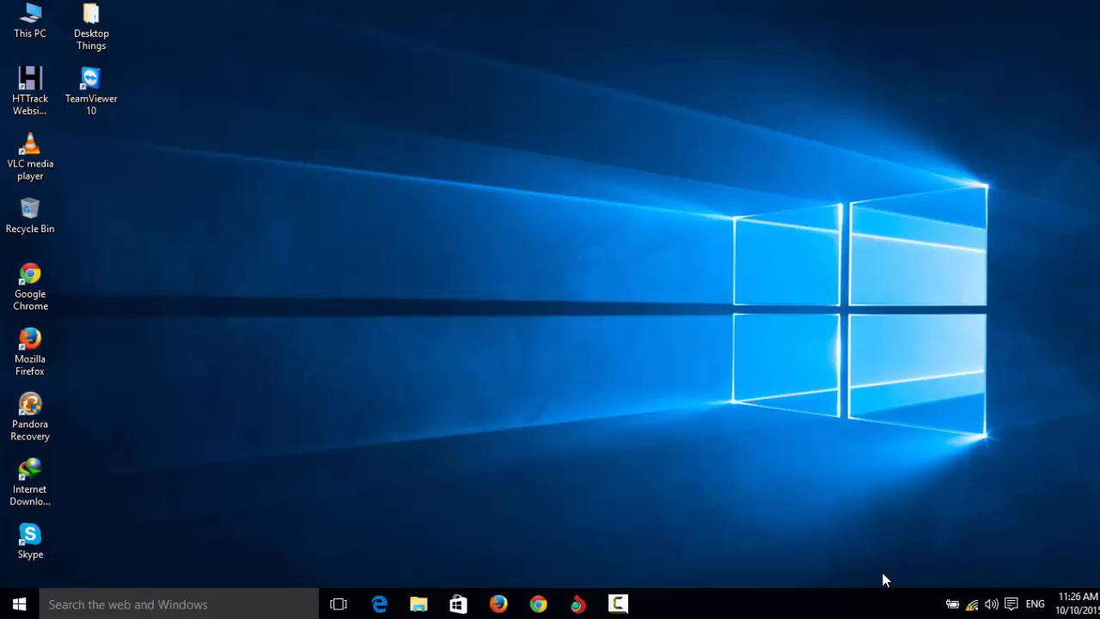
mouse_move(926, 385)
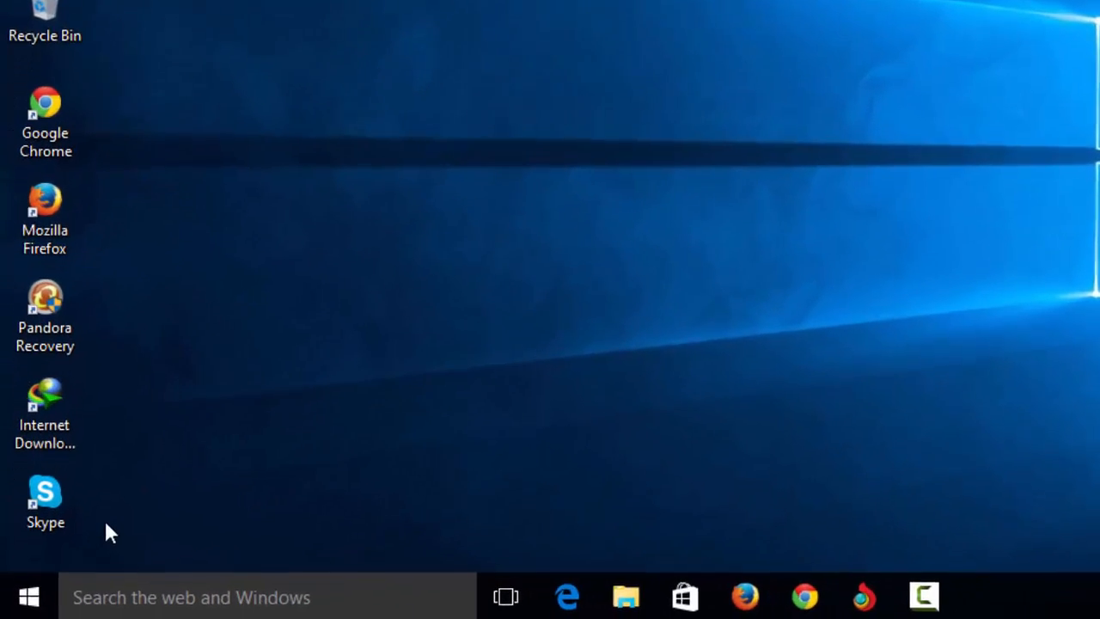
Step: Reach the Devices > Bluetooth page from the Start menu via Settings
click(28, 596)
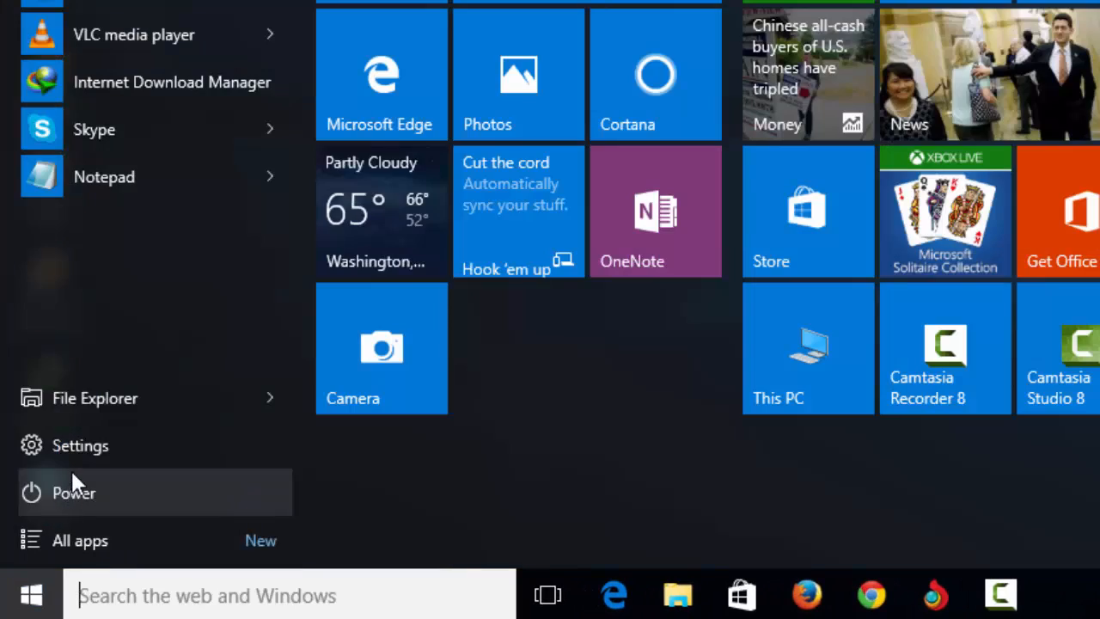
click(79, 445)
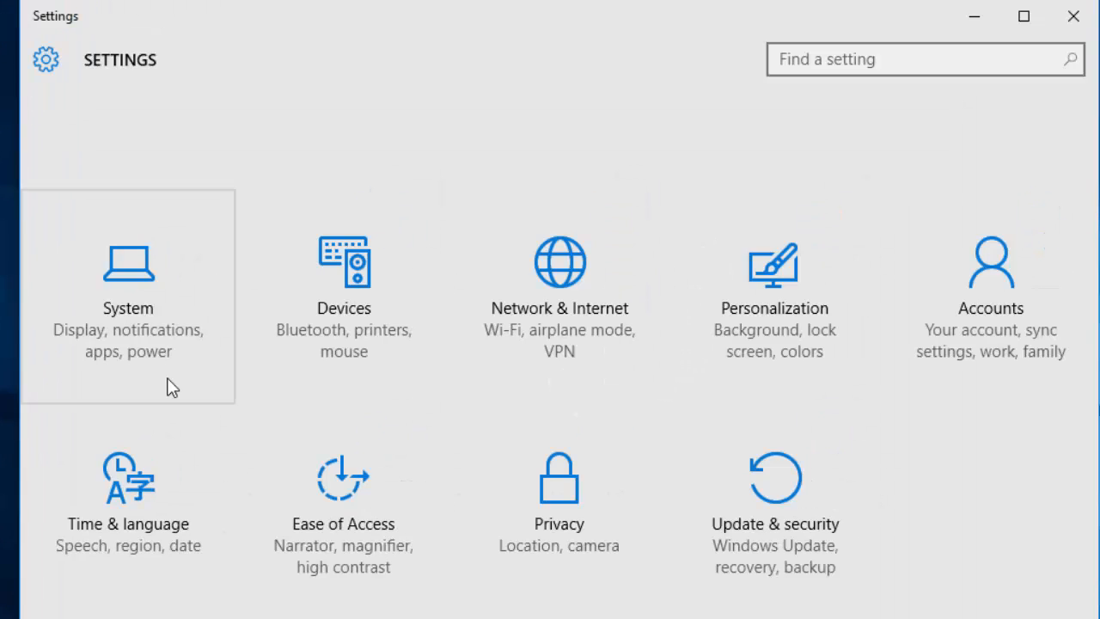
click(344, 284)
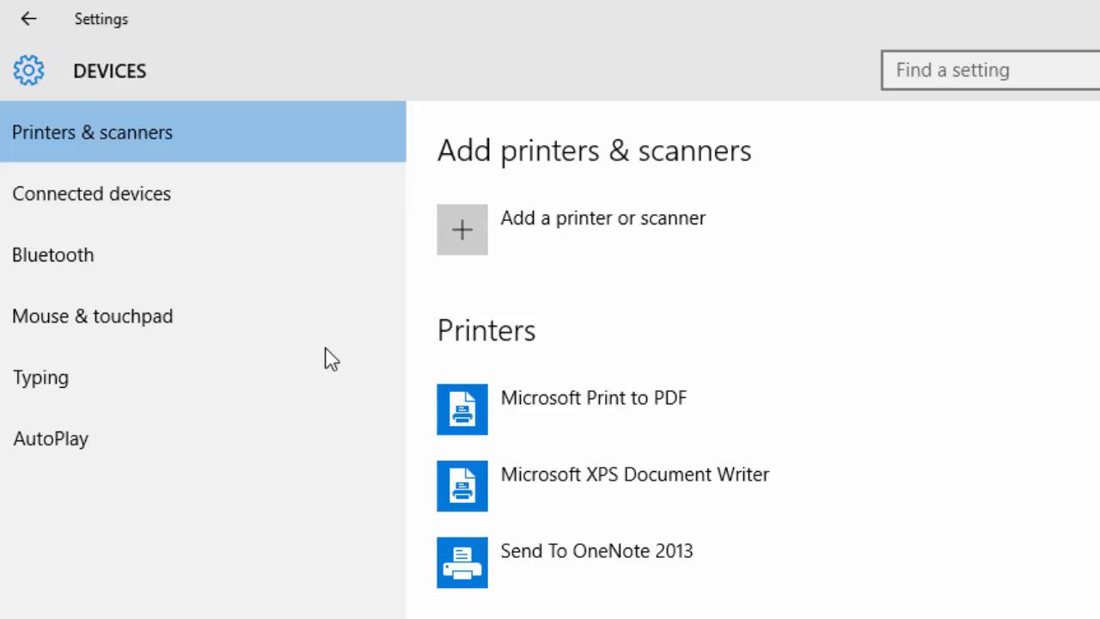
mouse_move(187, 438)
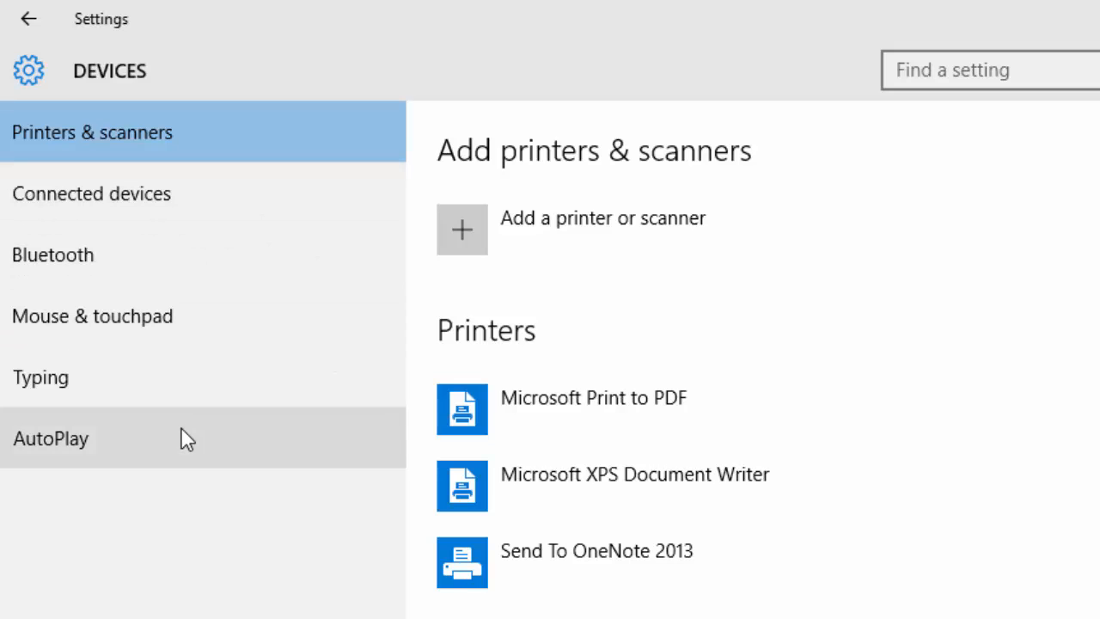
click(51, 254)
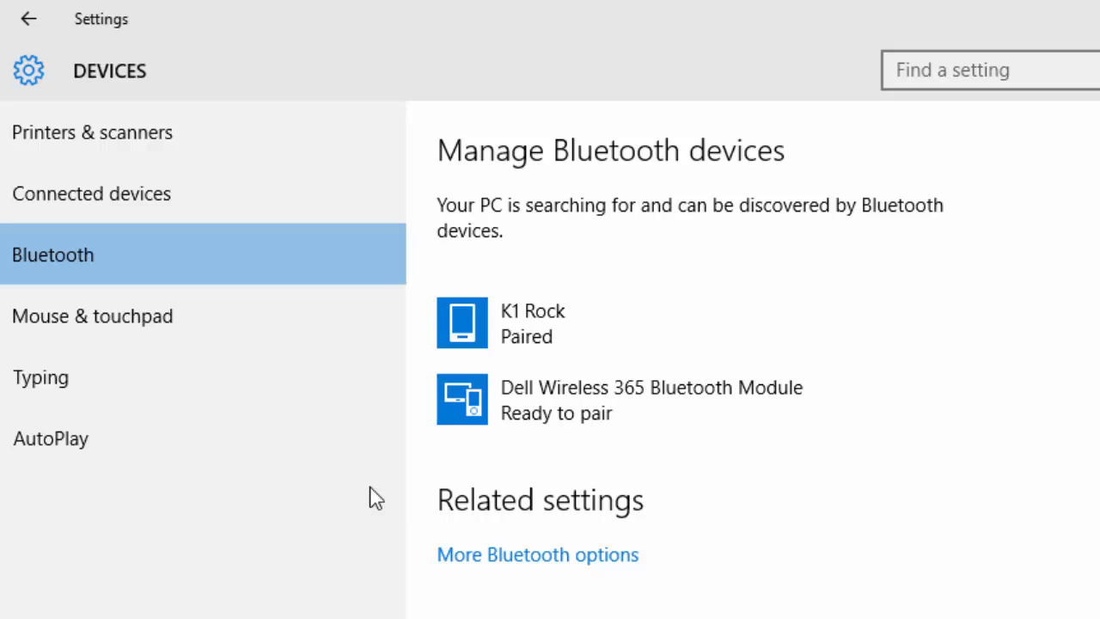
Step: In More Bluetooth options, enable 'Show the Bluetooth icon in the notification area'
click(536, 553)
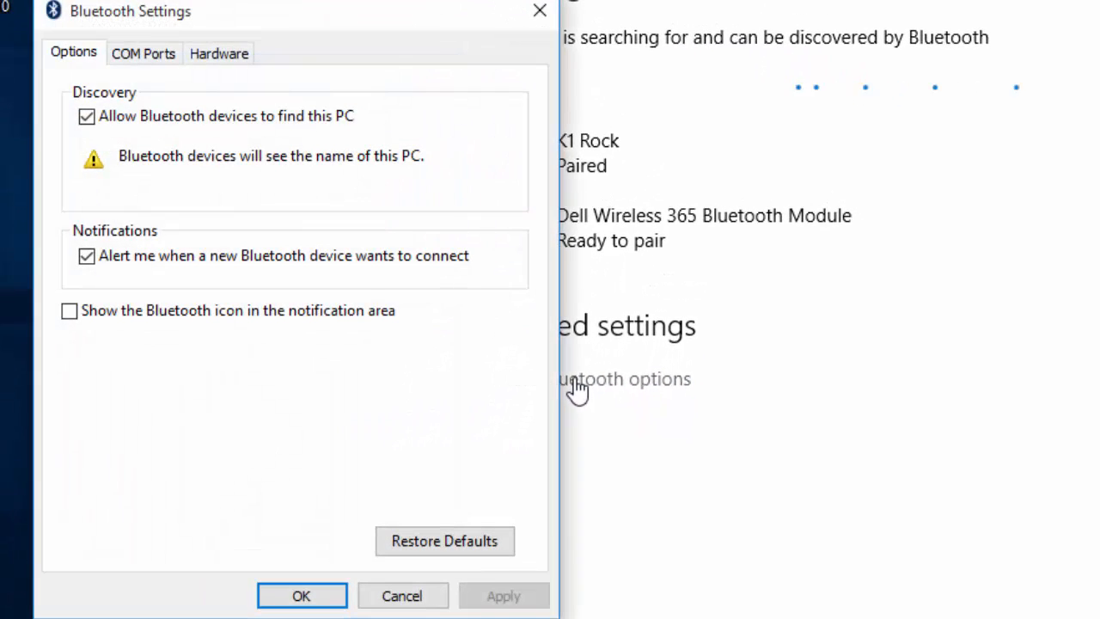
mouse_move(307, 350)
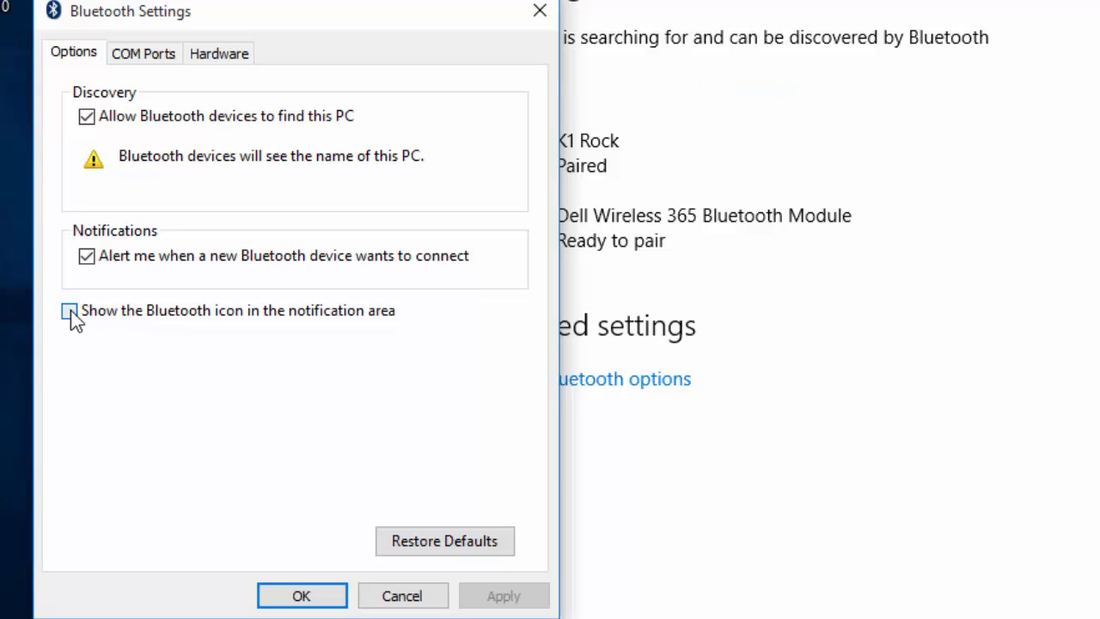
click(301, 594)
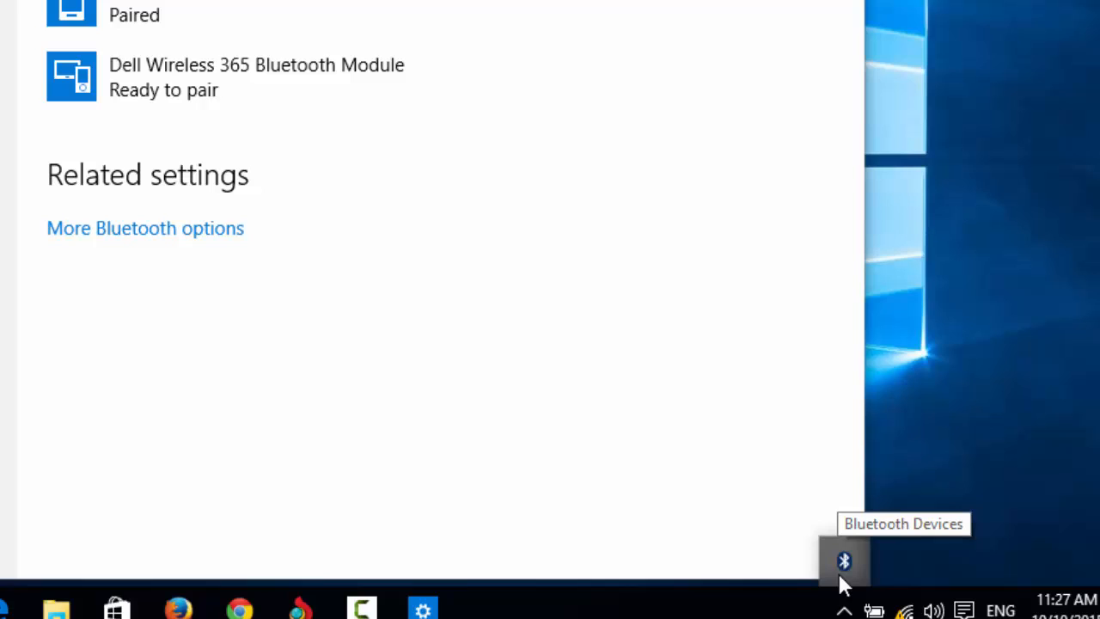
mouse_move(821, 581)
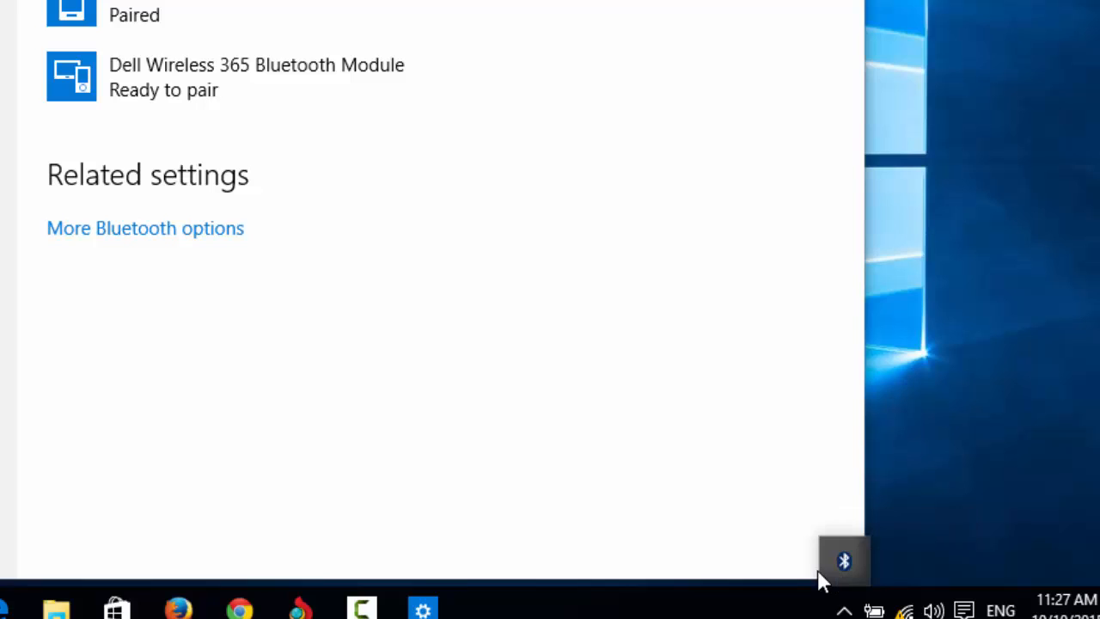